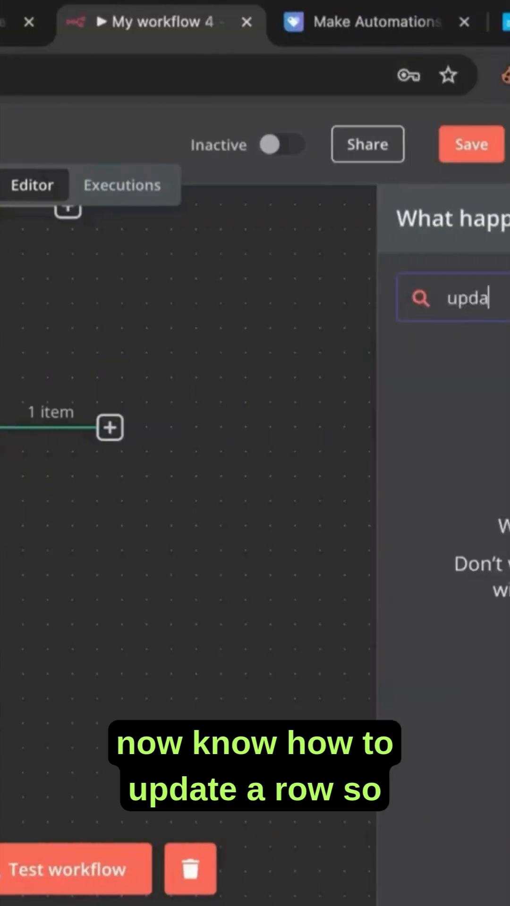
Add a Google Sheets 'Update row in sheet' node found by searching 'sheet'.
type("sheet")
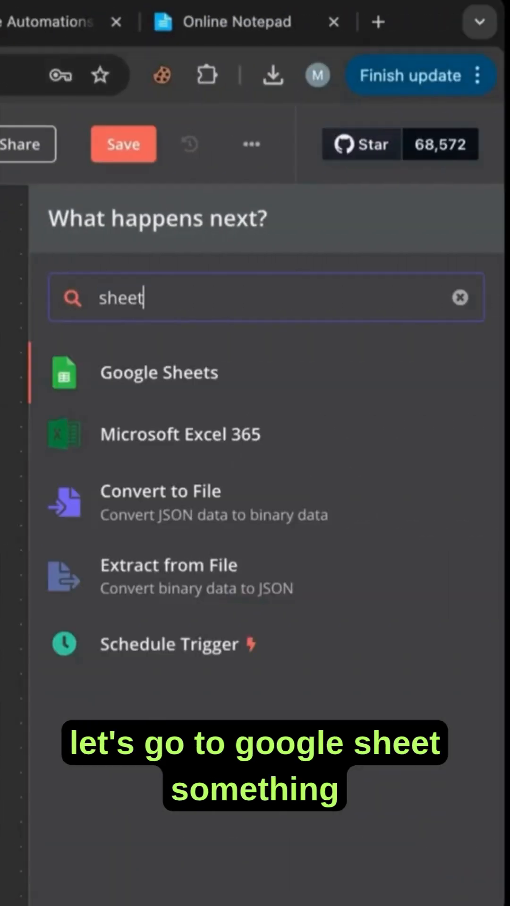
left_click(159, 371)
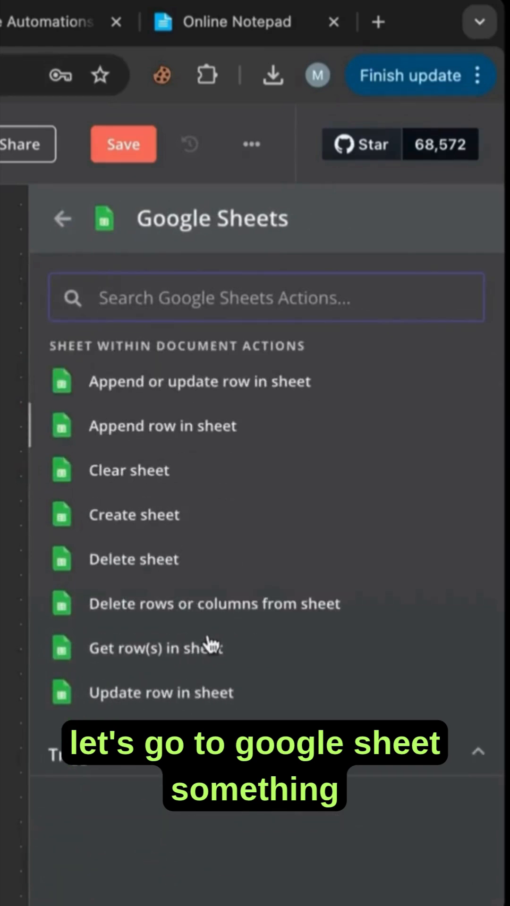
left_click(161, 692)
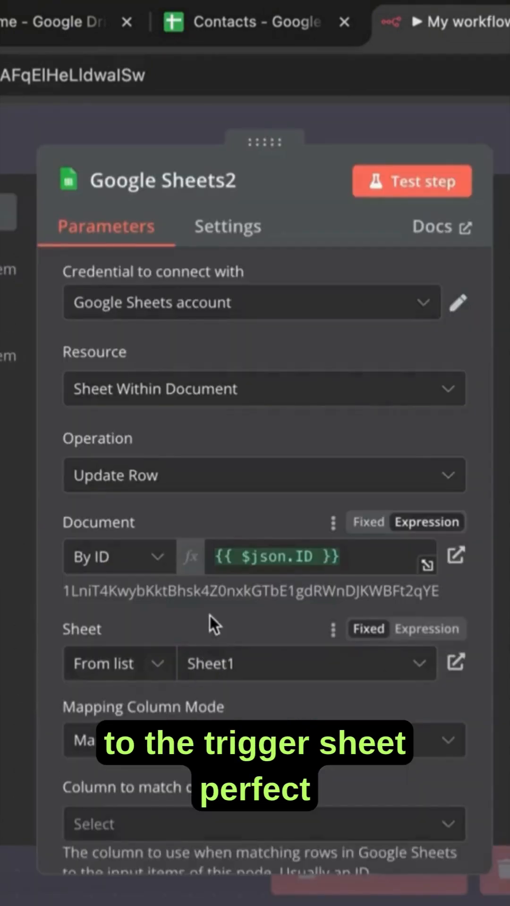
Reveal the Sheet1, manual column mapping and Name match settings further down the parameters.
scroll("down", 3)
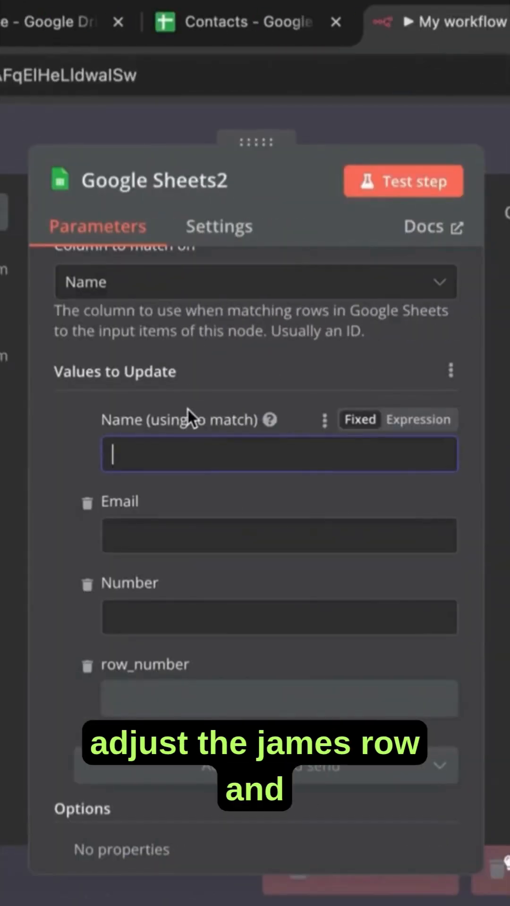
type("James")
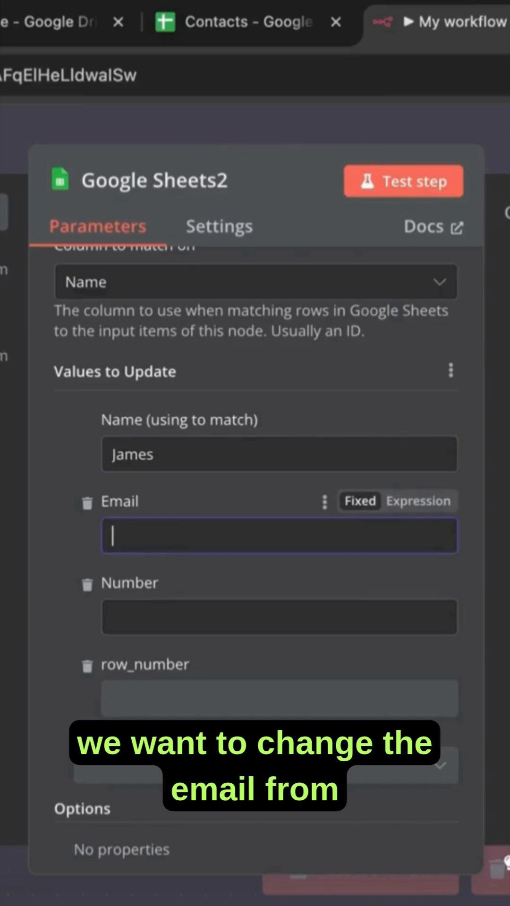
left_click(231, 22)
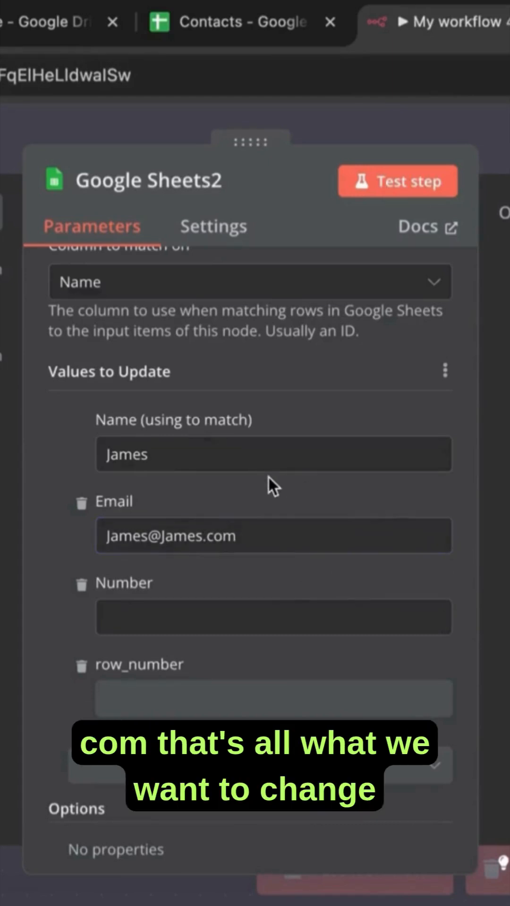
Test the Update Row step and review that it still matches James by Name.
left_click(397, 181)
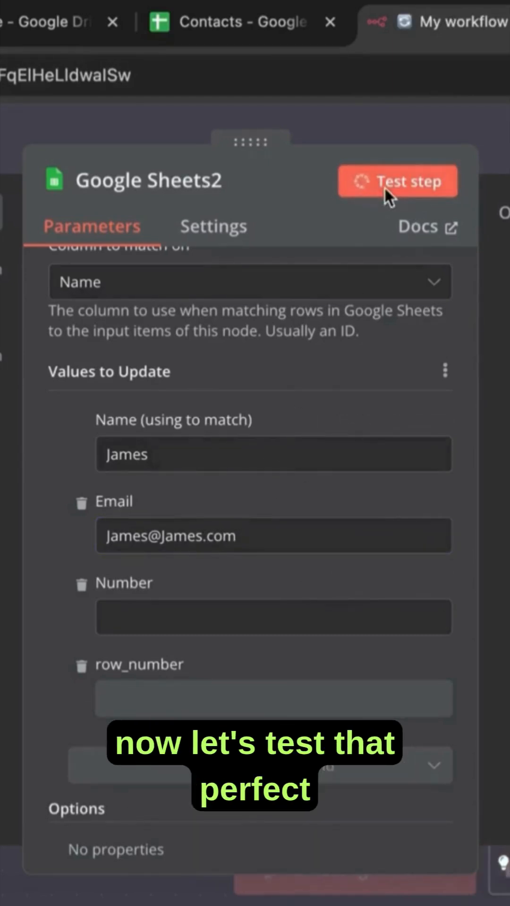
left_click(397, 181)
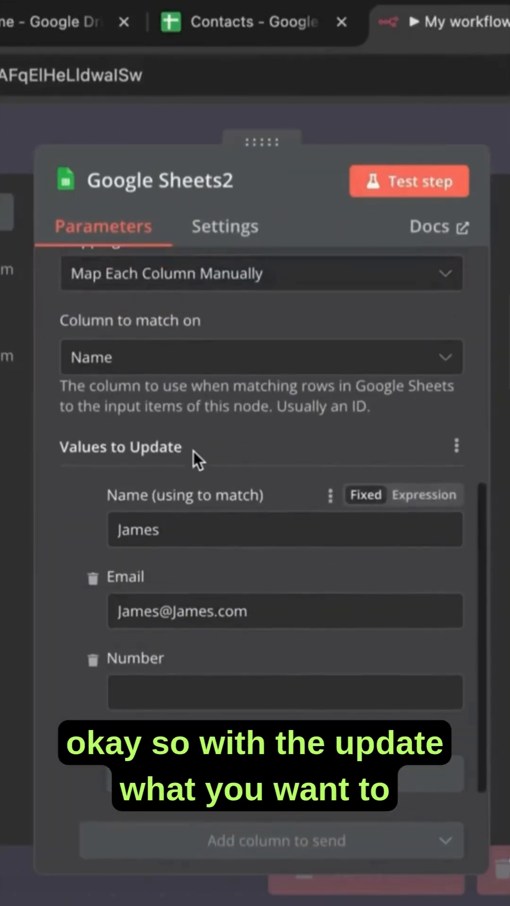
scroll("up", 3)
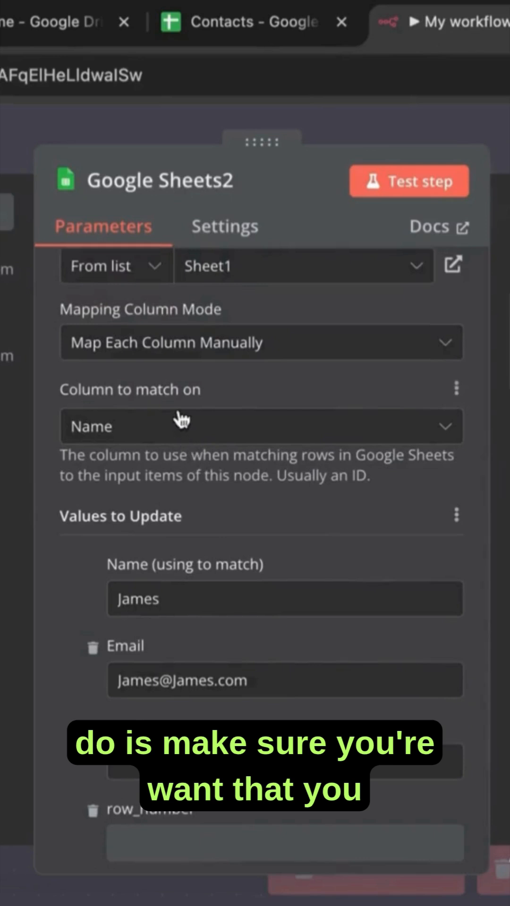
mouse_move(116, 403)
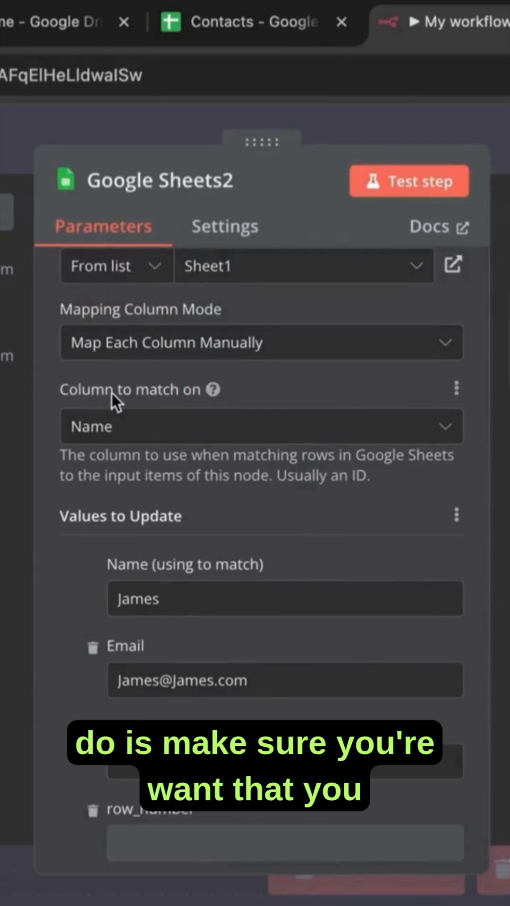